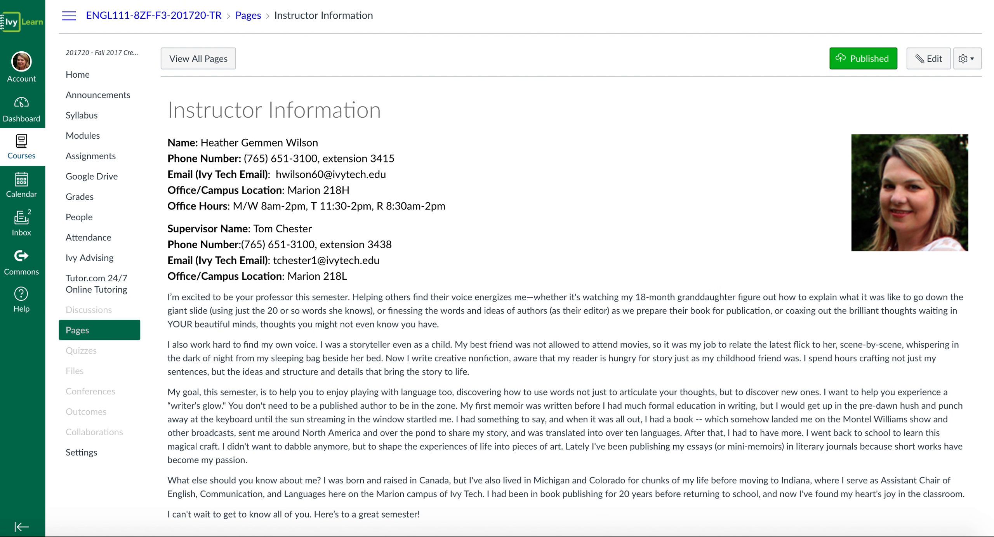
pyautogui.moveTo(68, 102)
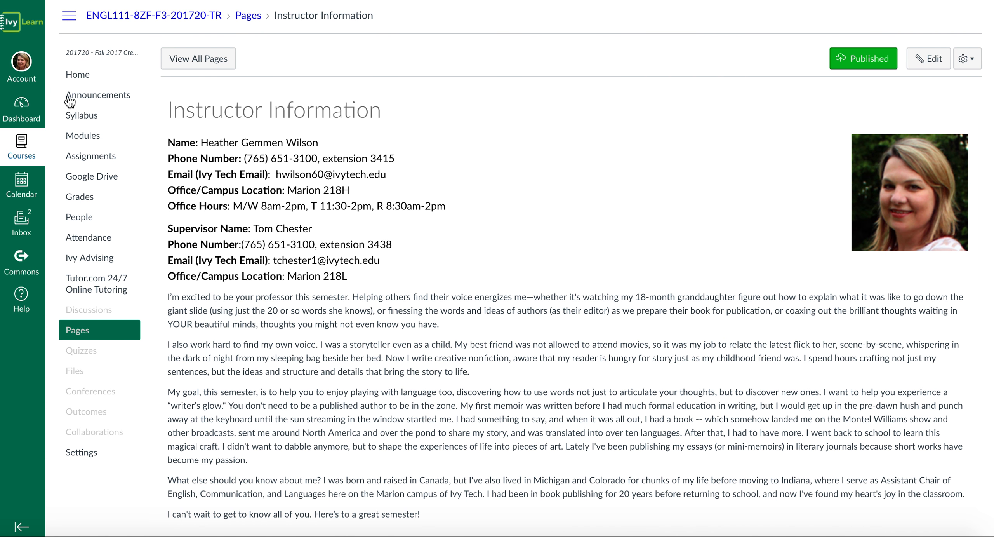
pyautogui.moveTo(75, 108)
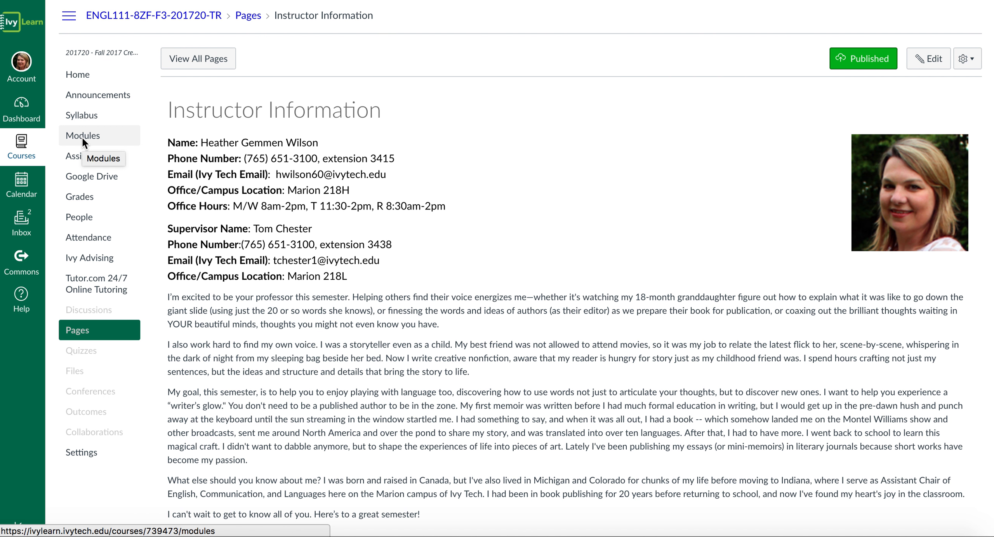
# Leave the Instructor Information page for the course Modules page.
pyautogui.click(83, 136)
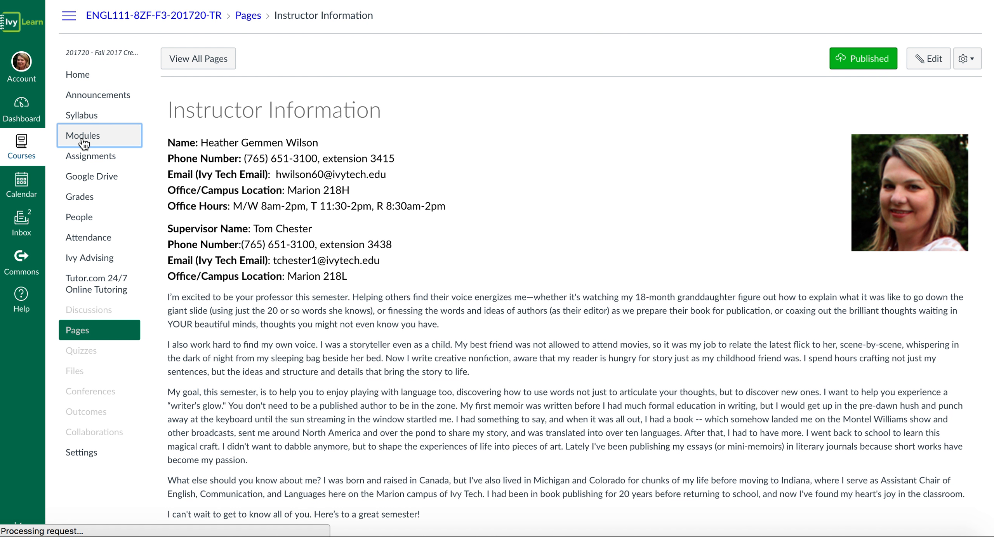
# Review the Resources and Session modules, then go to Assignments.
pyautogui.click(82, 135)
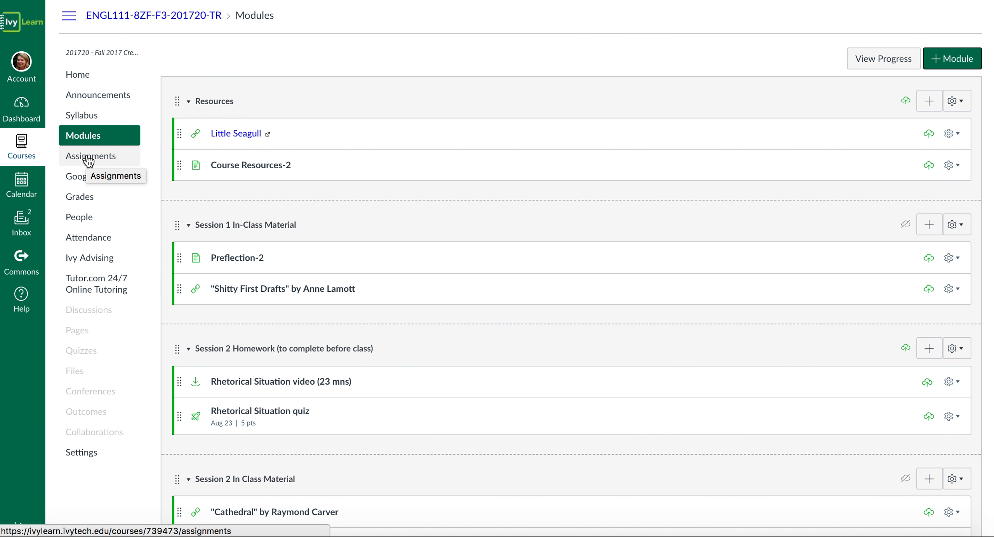
pyautogui.click(90, 156)
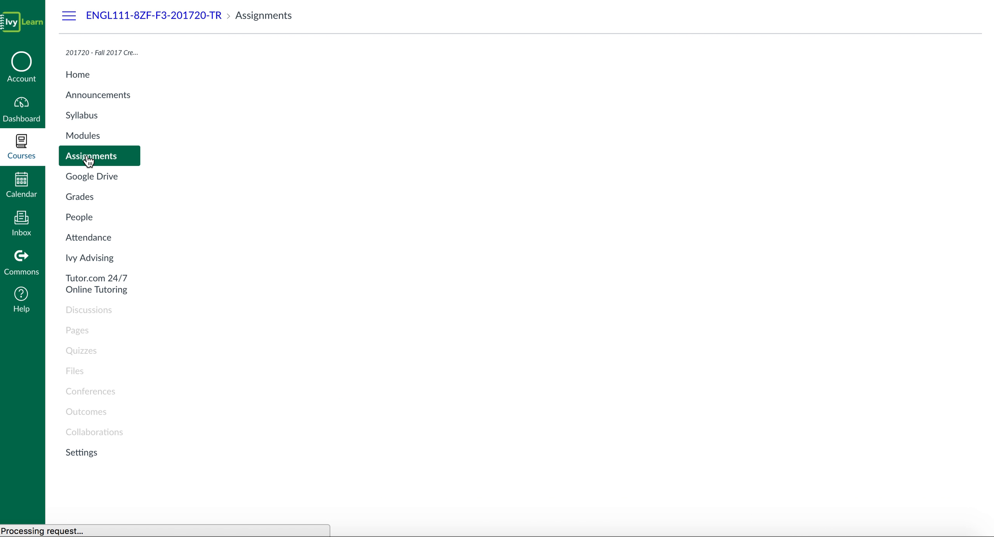
# Open the Proposal Up Draft assignment from the Assignments list.
pyautogui.click(91, 156)
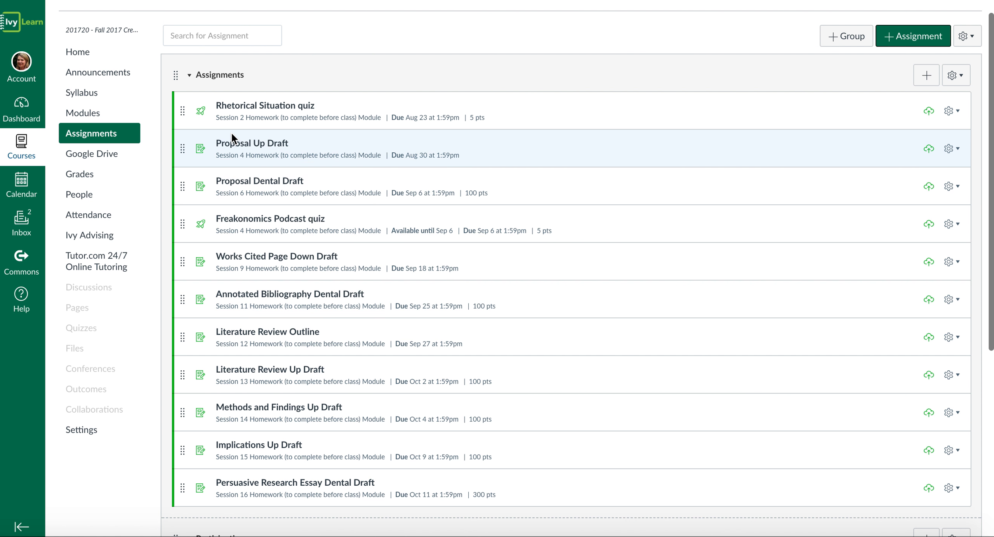
pyautogui.moveTo(235, 147)
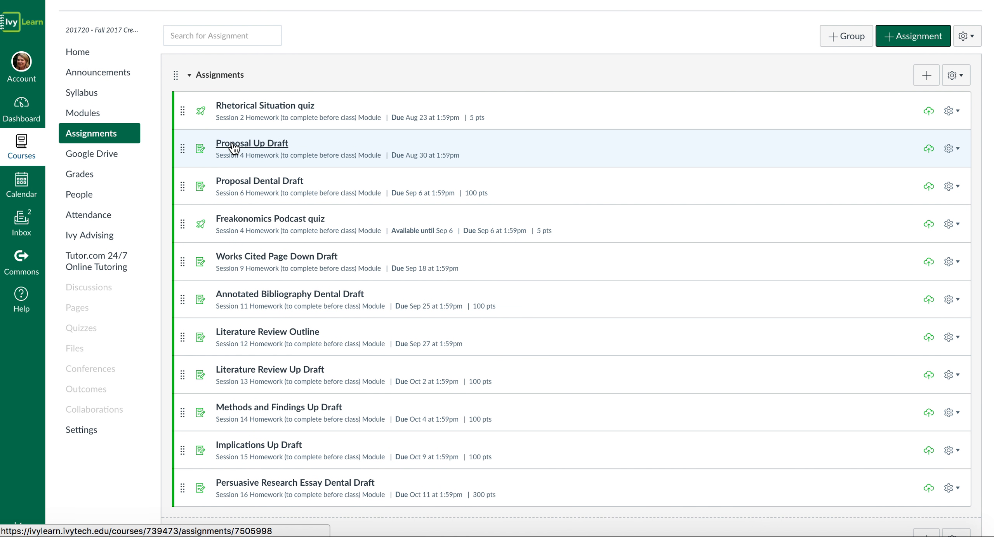
pyautogui.click(235, 146)
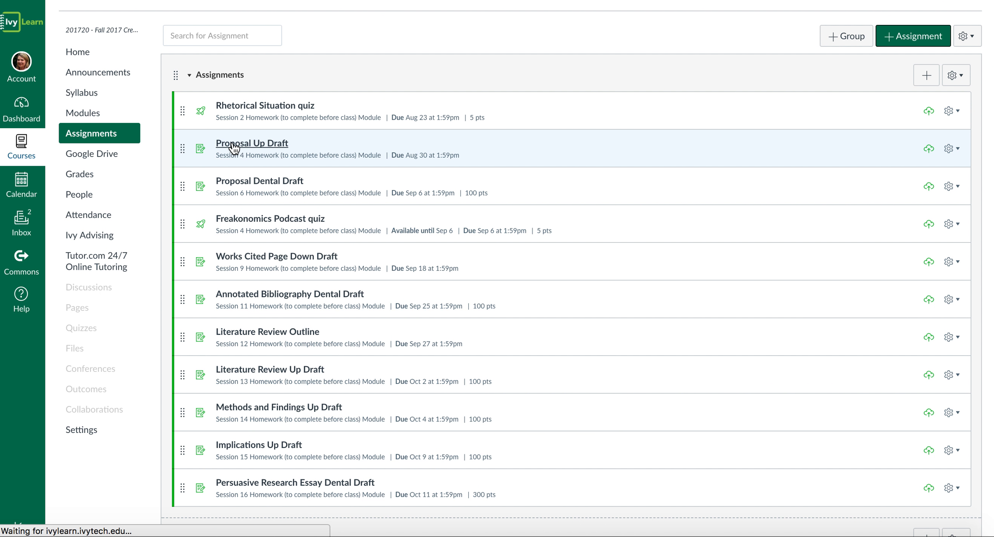
pyautogui.click(252, 143)
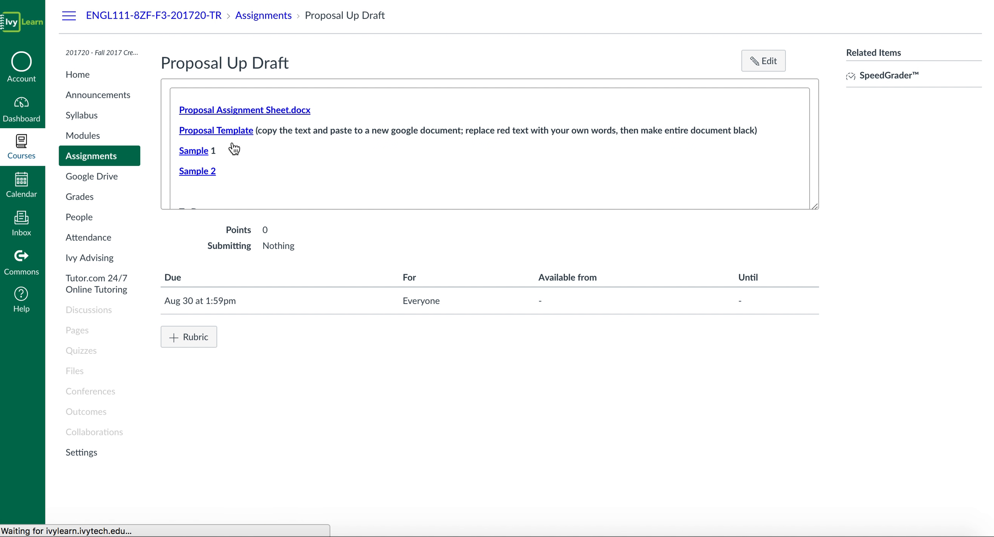
# Read the Proposal Up Draft documents, due date and points, then return to Assignments.
pyautogui.click(244, 109)
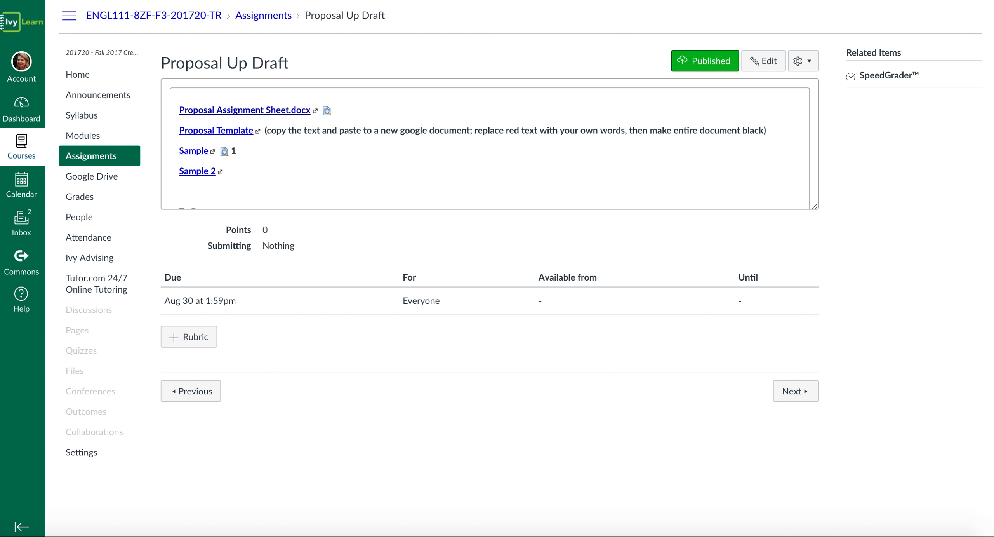
pyautogui.click(99, 156)
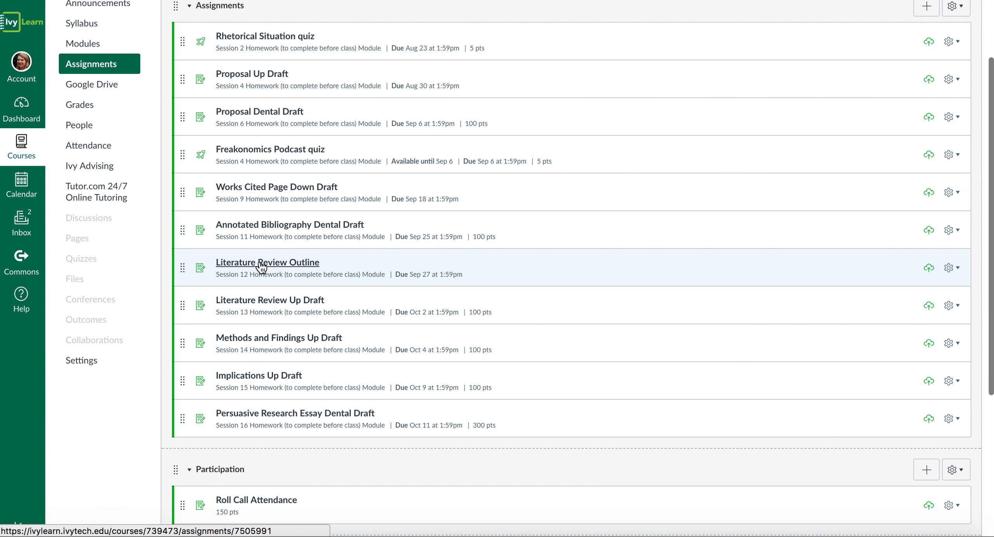
pyautogui.moveTo(241, 261)
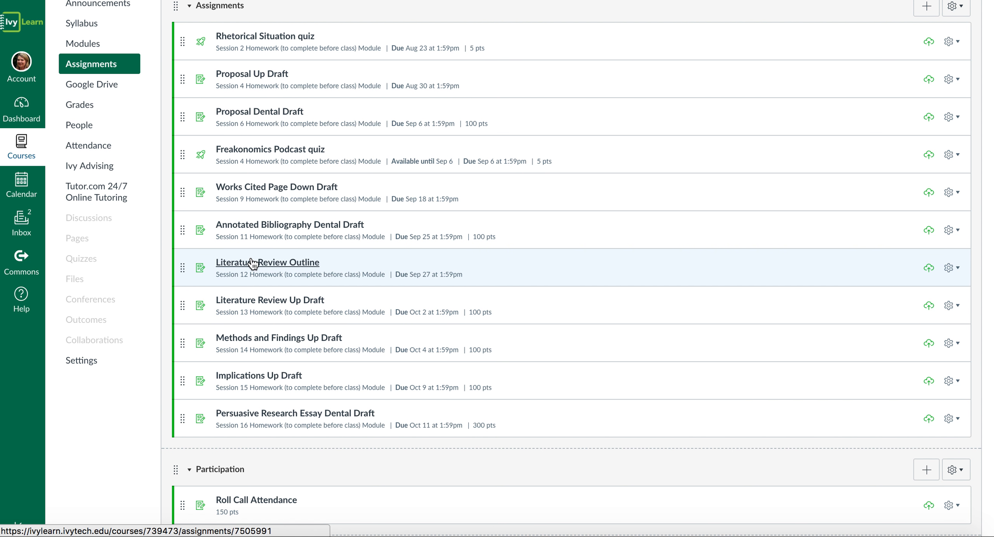
pyautogui.moveTo(270, 208)
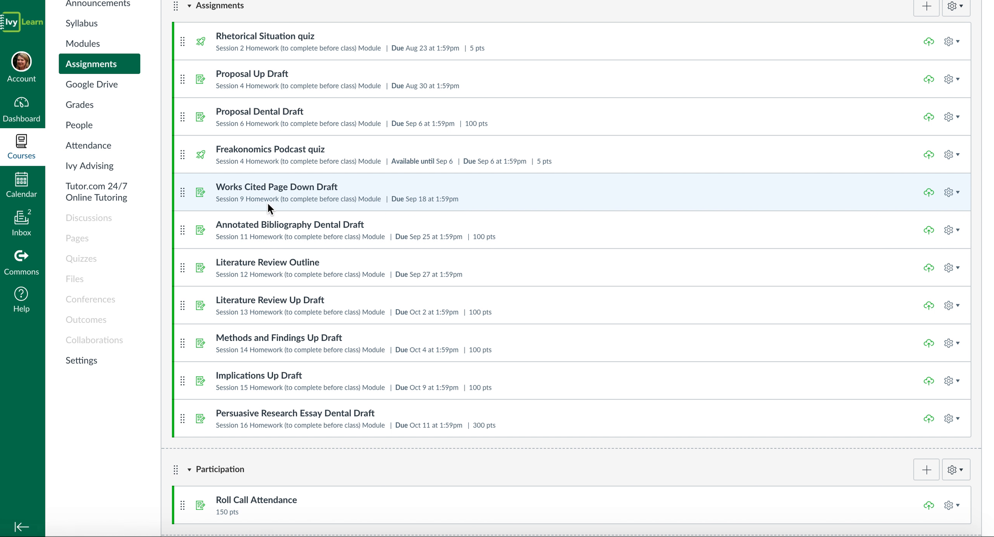
pyautogui.moveTo(260, 204)
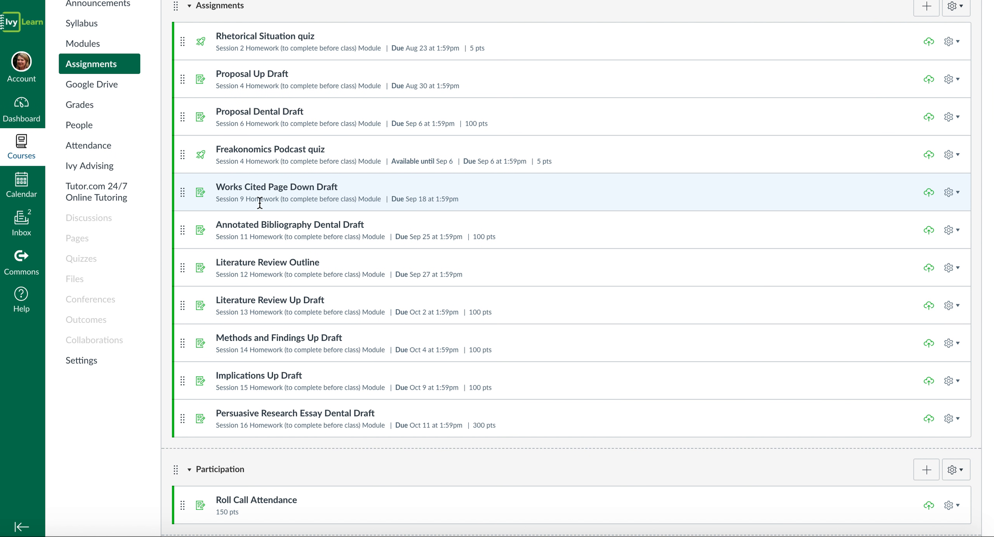
pyautogui.moveTo(257, 303)
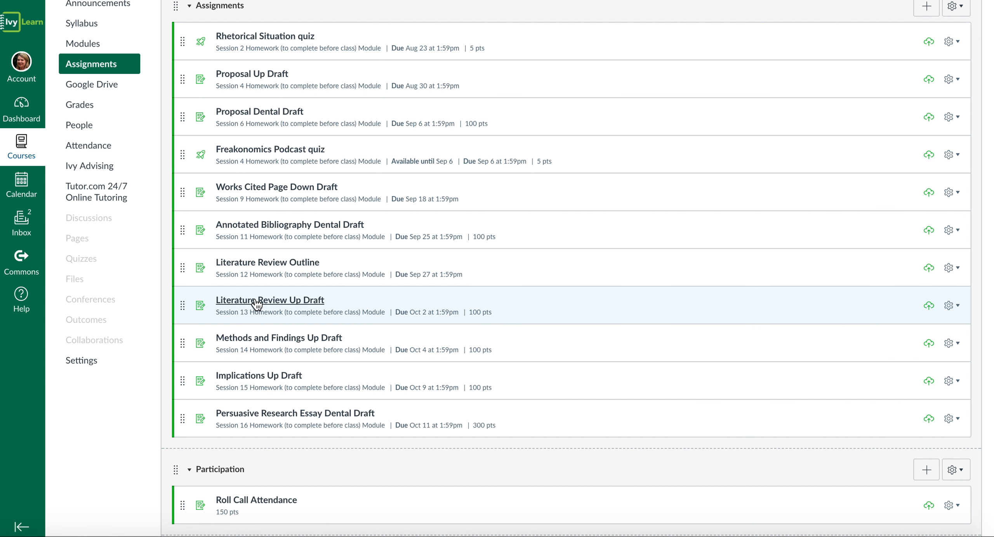
pyautogui.moveTo(256, 341)
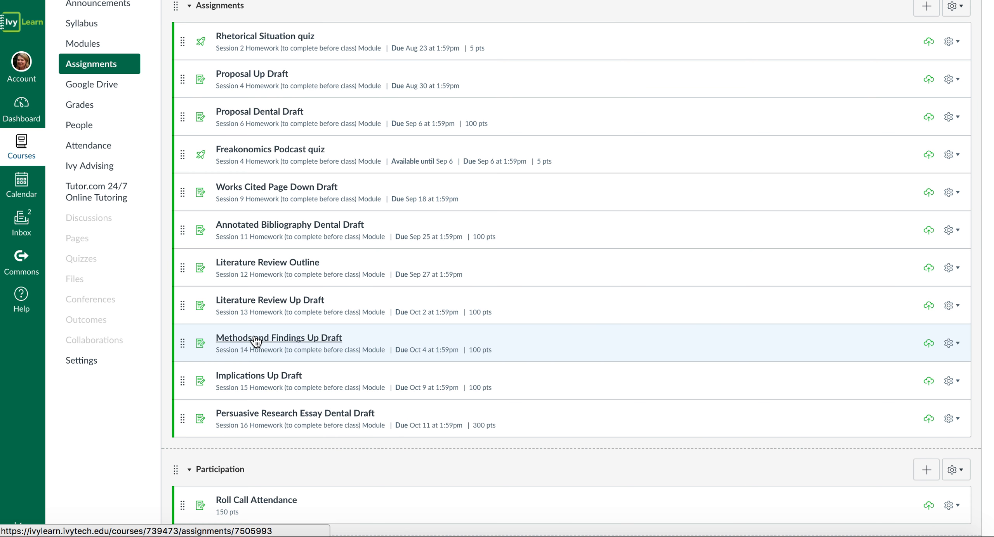
# Open Methods and Findings Up Draft (100 points, due October 4) from the list.
pyautogui.click(278, 337)
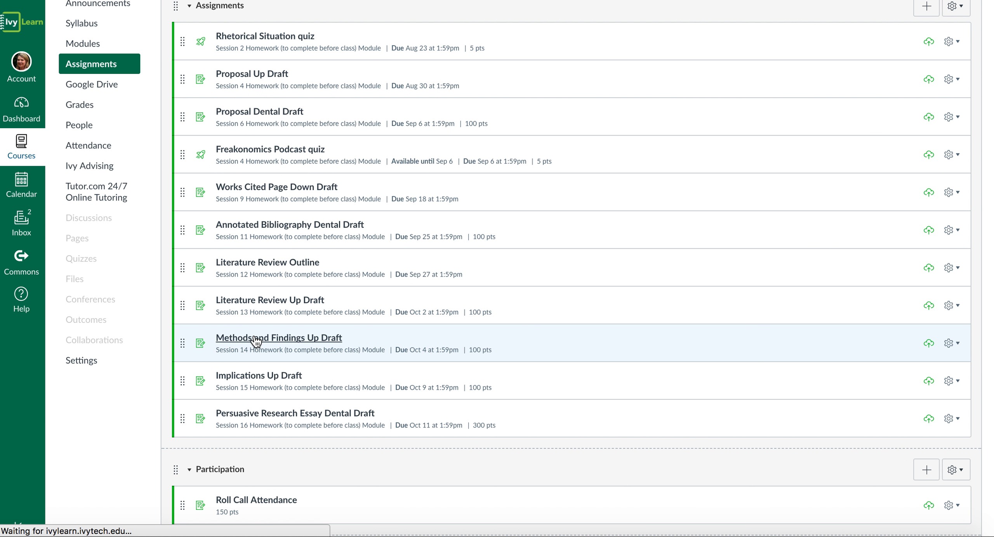
pyautogui.click(278, 338)
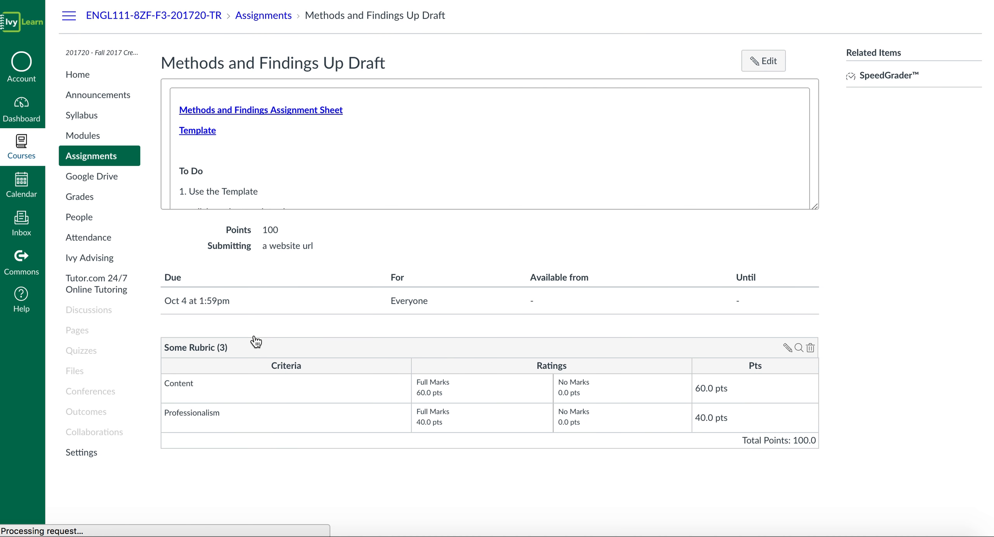
# Open the linked Methods and Findings Assignment Sheet document.
pyautogui.click(260, 110)
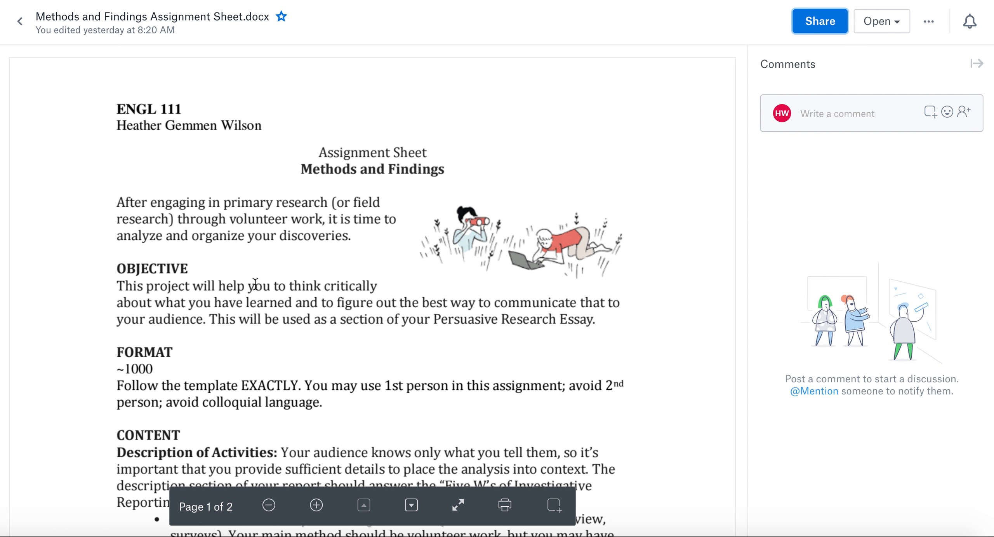
pyautogui.moveTo(287, 294)
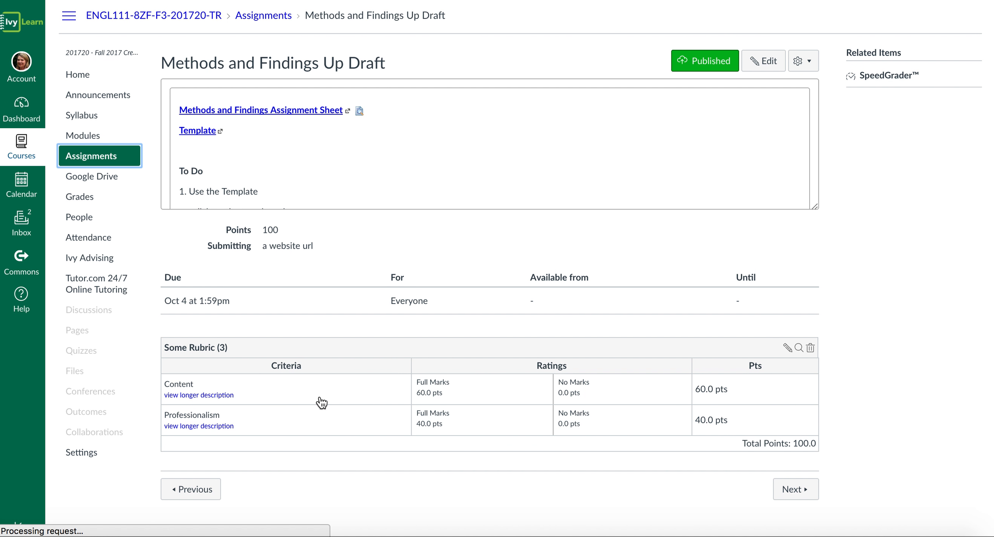
# Return from the Dropbox .docx preview to the Canvas assignments list.
pyautogui.click(263, 15)
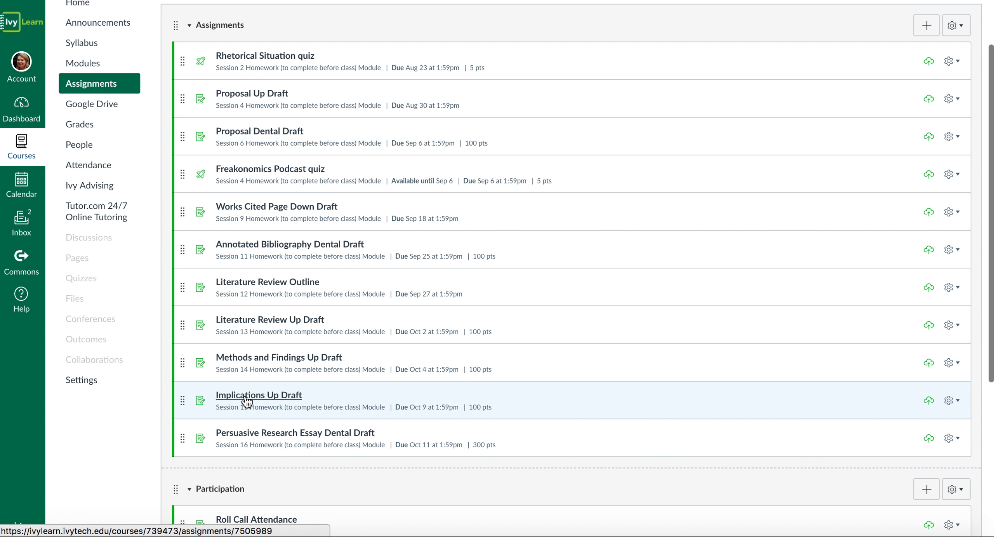
pyautogui.moveTo(253, 412)
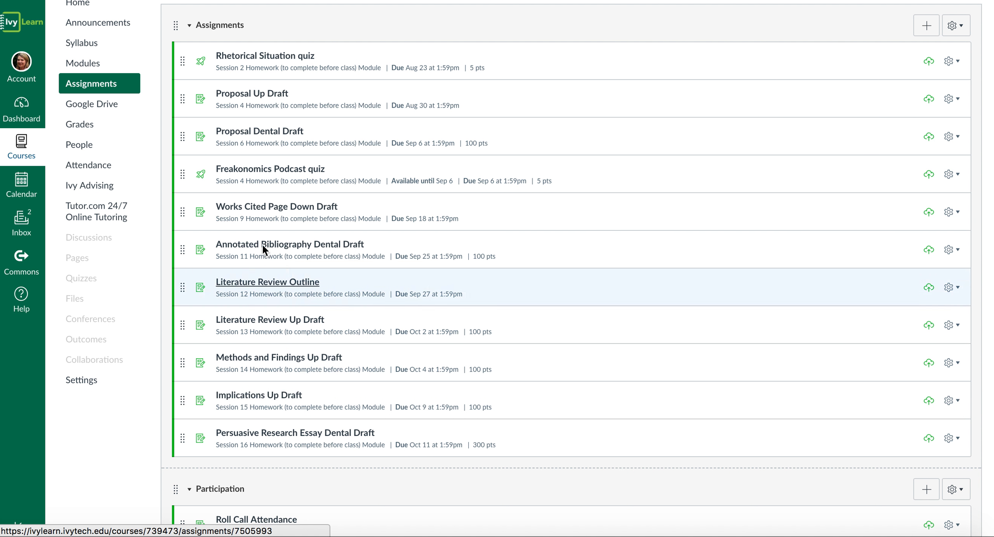
pyautogui.moveTo(224, 219)
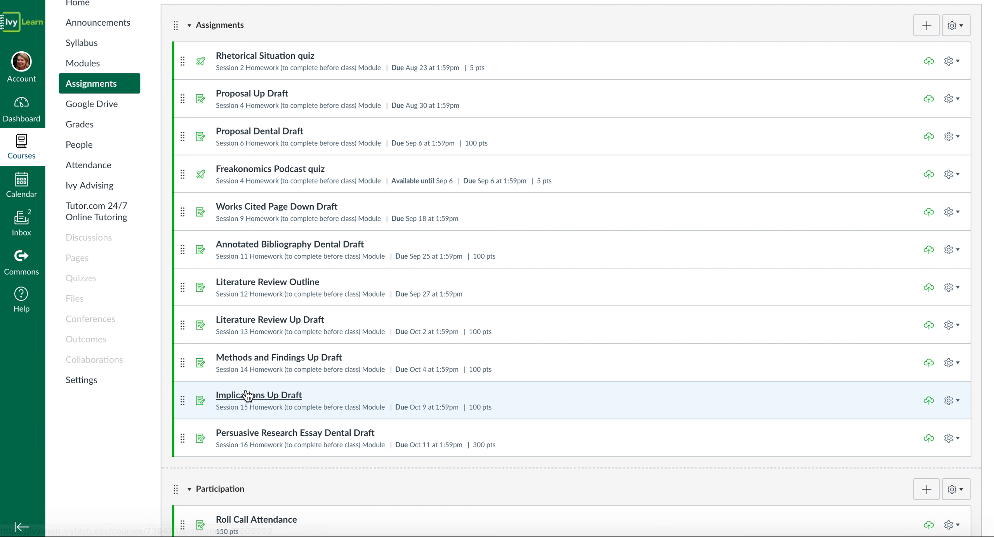
pyautogui.moveTo(247, 447)
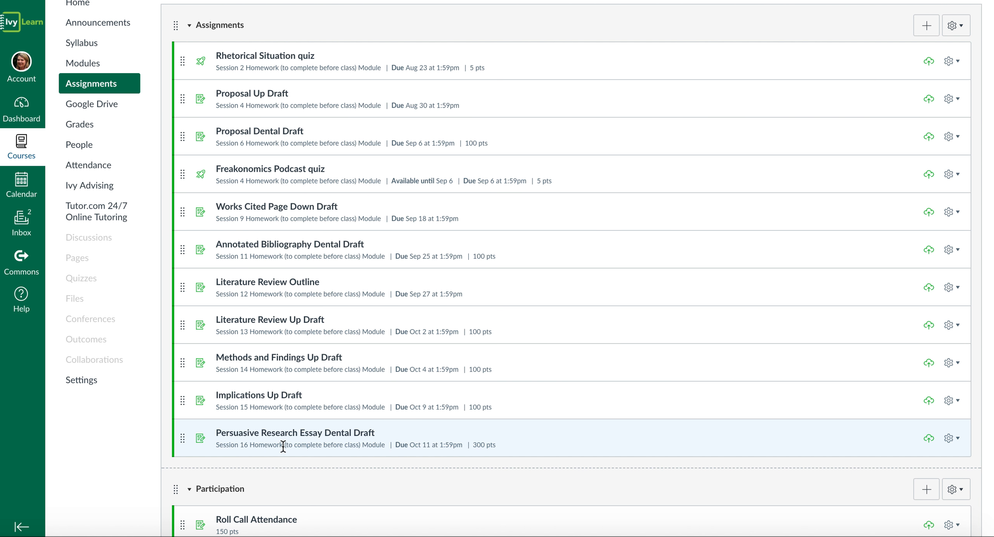
pyautogui.moveTo(287, 438)
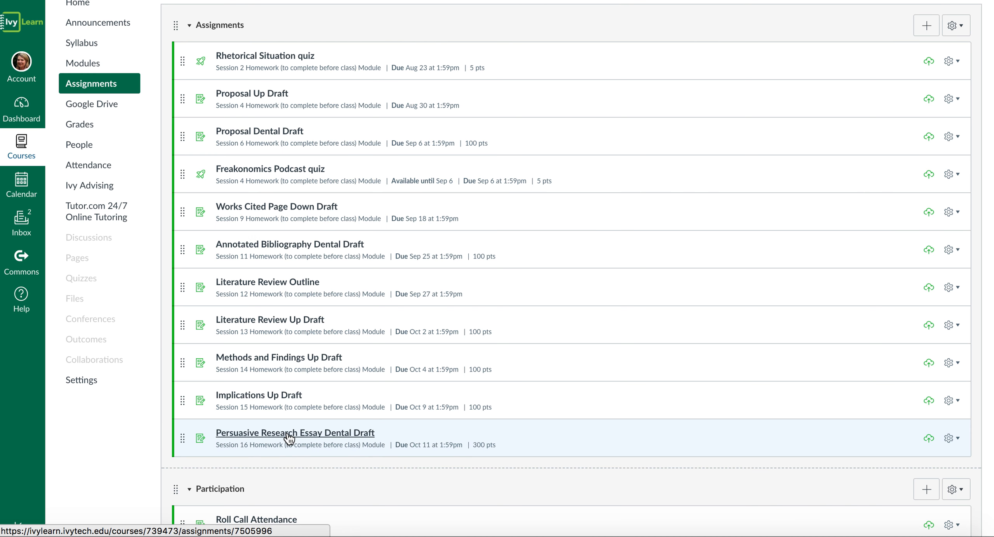
pyautogui.moveTo(264, 437)
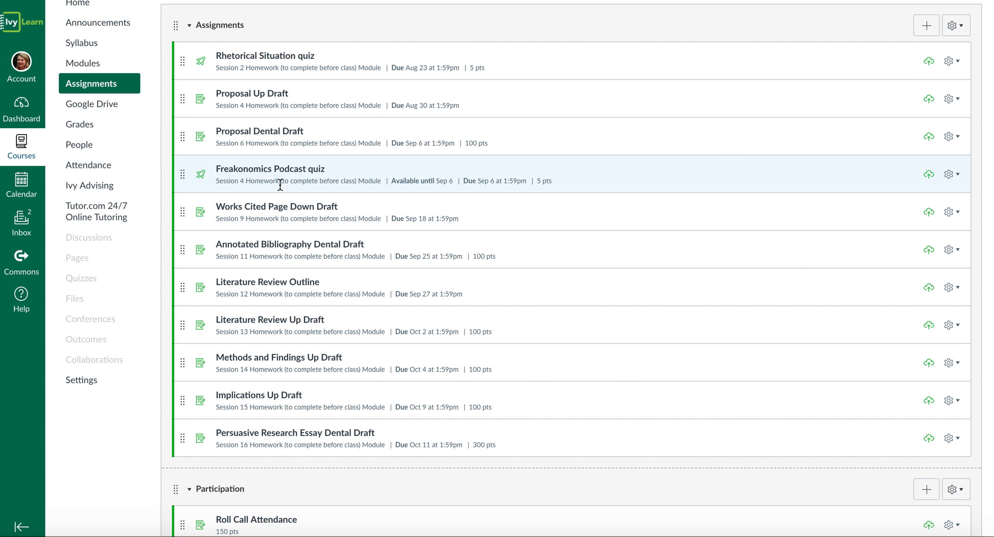
pyautogui.moveTo(111, 75)
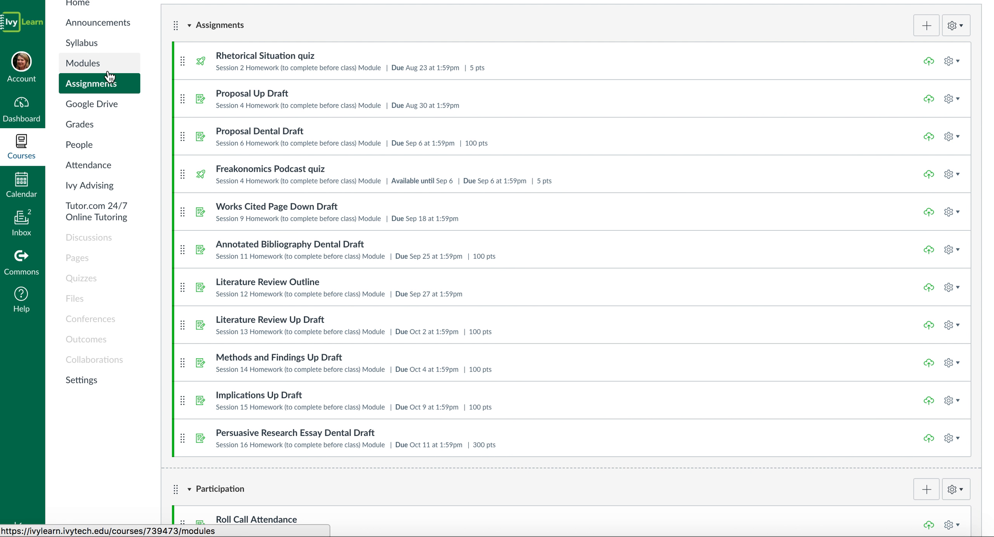
# Browse assignments through Persuasive Research Essay Dental Draft, then go to Modules.
pyautogui.click(83, 63)
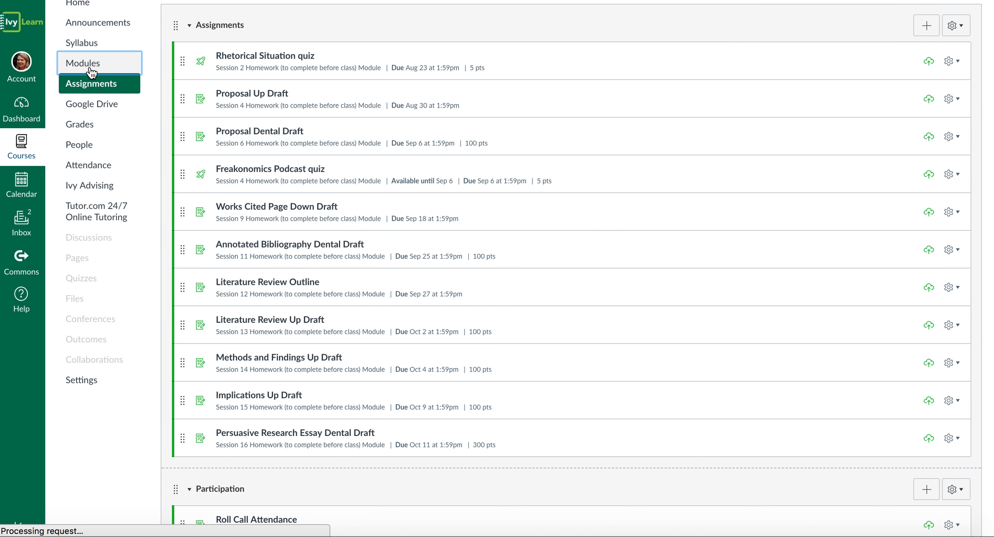
# Open Preflection-2 under Session 1 In-Class Material on the Modules page.
pyautogui.click(83, 63)
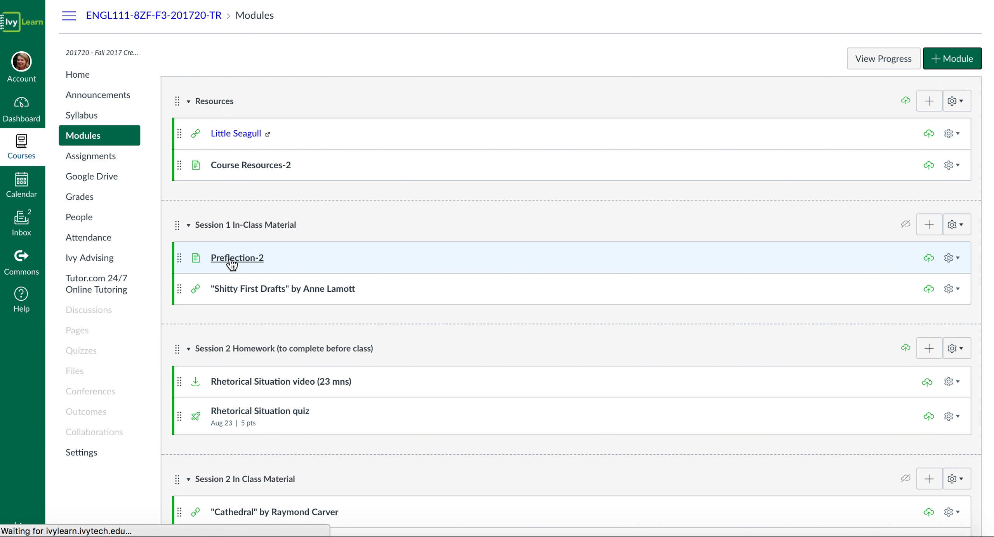
pyautogui.click(236, 257)
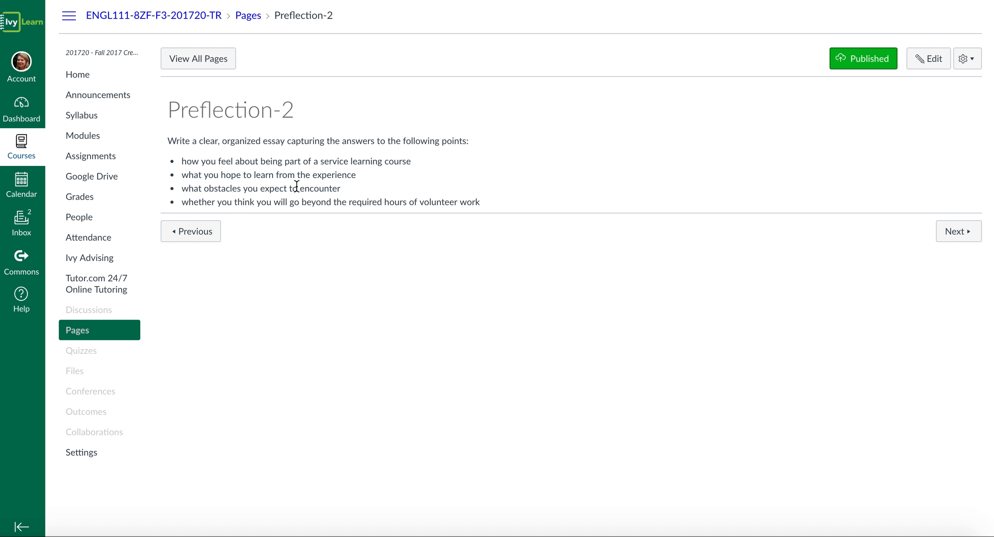
pyautogui.moveTo(346, 267)
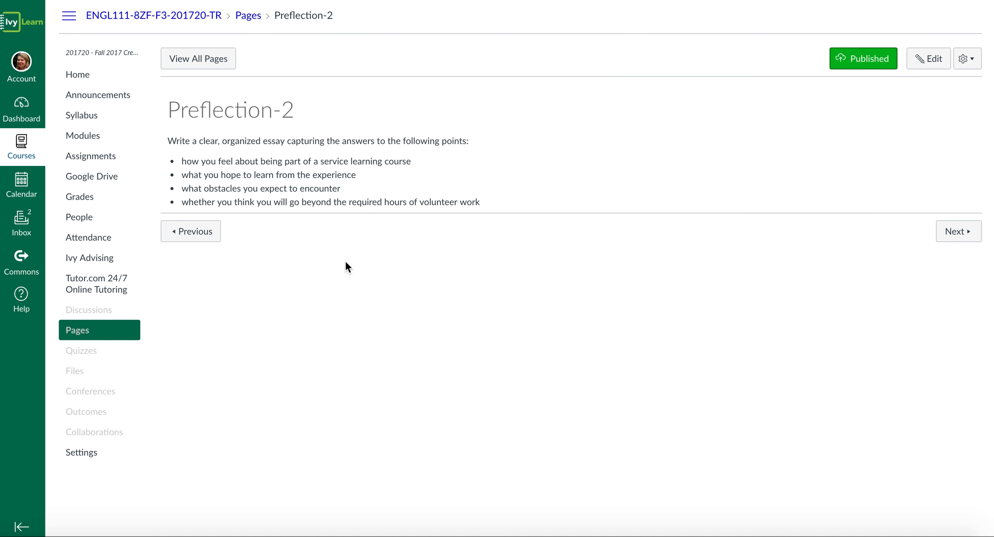